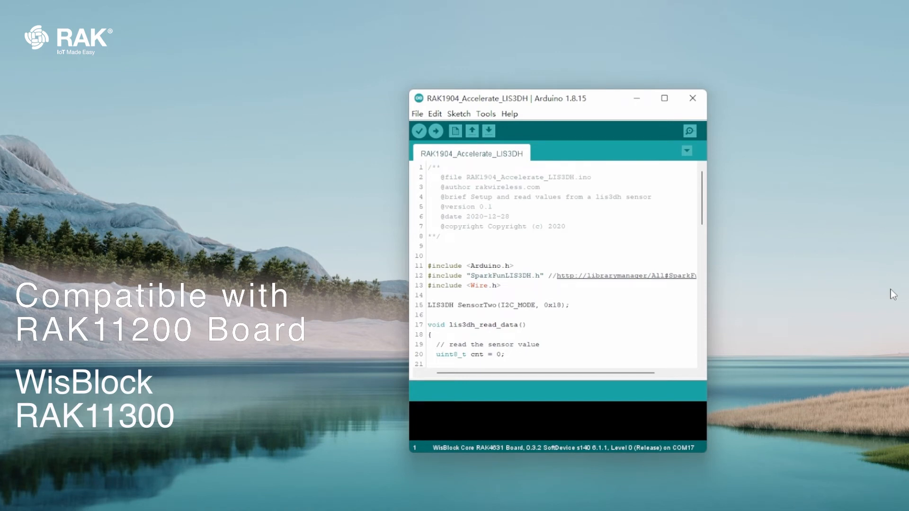
# - Browse the RAK WisBlock examples to the RAK4631 Sensors example list
pyautogui.click(428, 167)
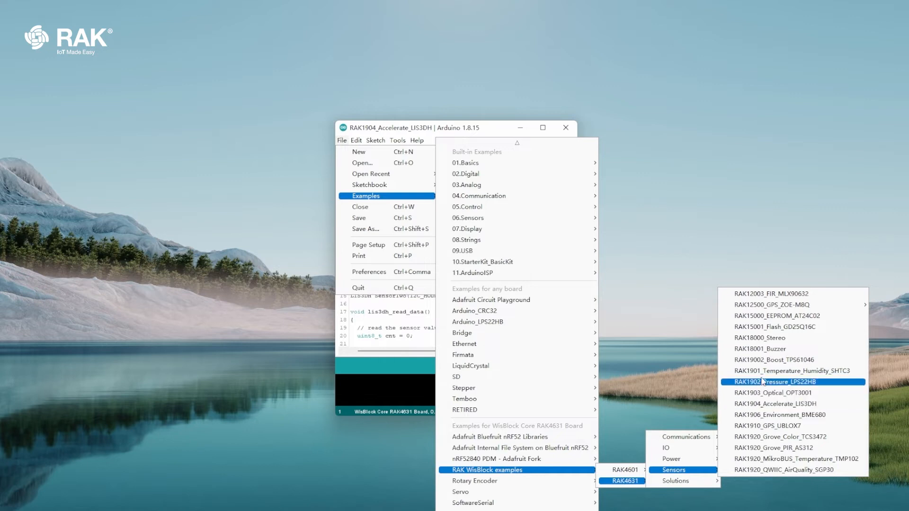
# - Open the RAK1901_Temperature_Humidity_SHTC3 example sketch in its own window
pyautogui.click(782, 370)
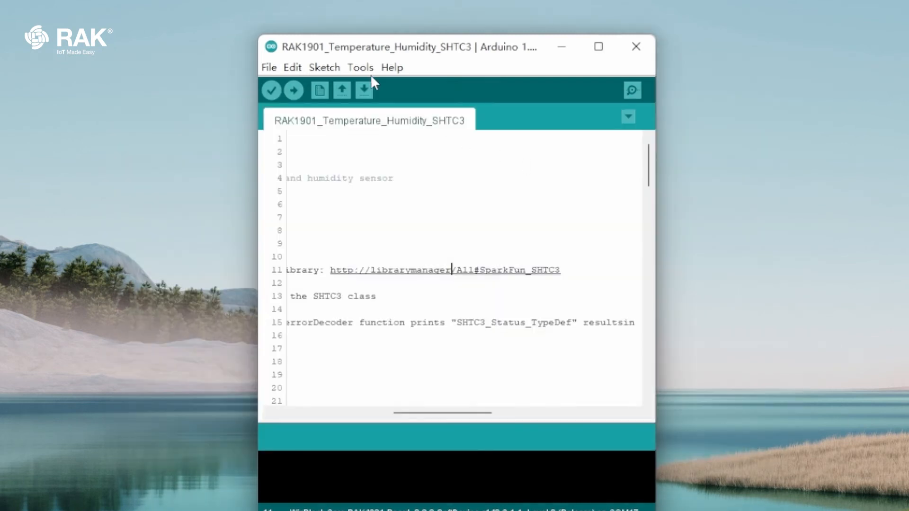
# - Set the port to COM77, upload the SHTC3 sketch, and open the serial monitor
pyautogui.click(360, 68)
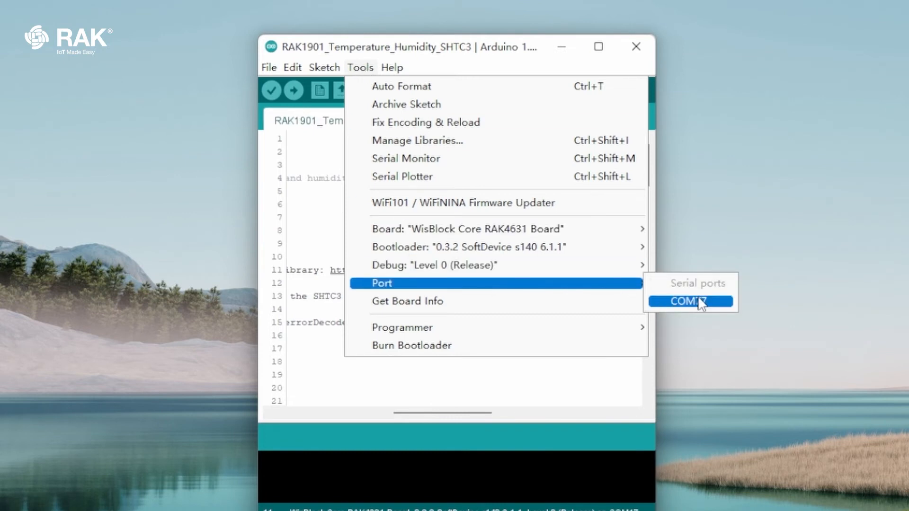
pyautogui.click(688, 301)
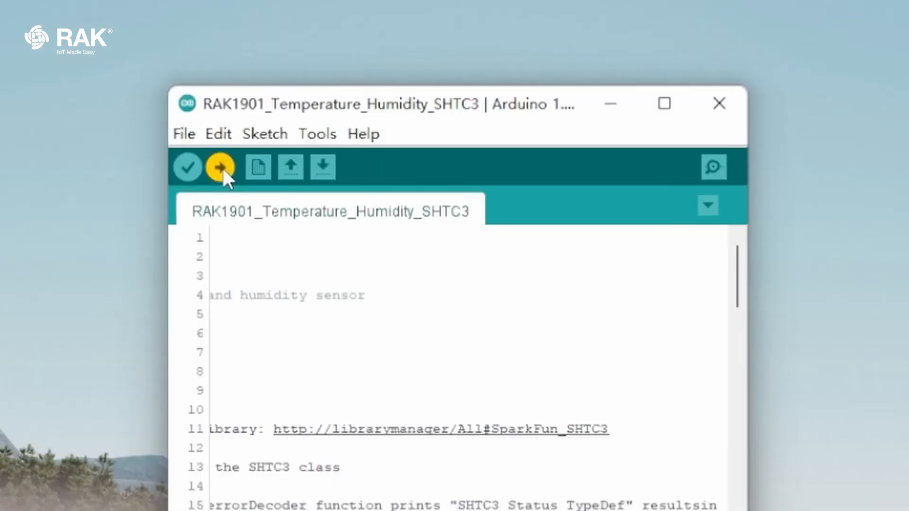
pyautogui.click(219, 167)
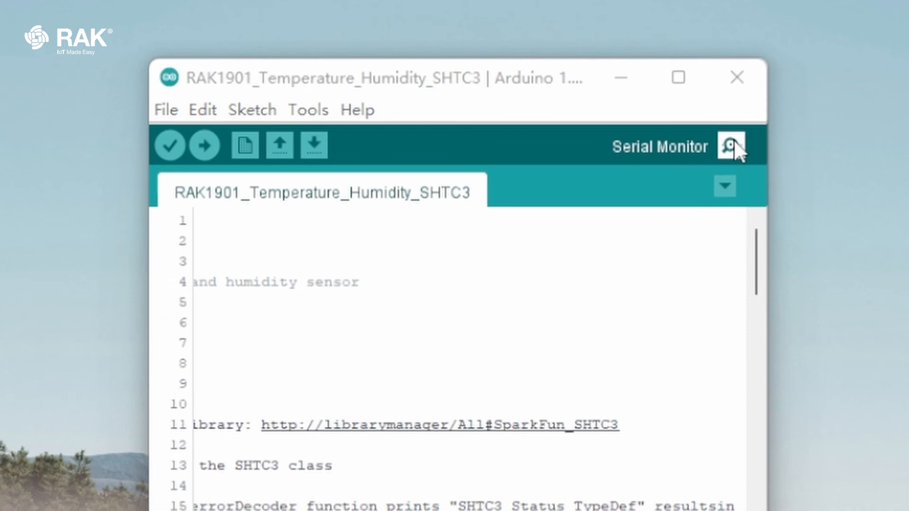
pyautogui.click(730, 145)
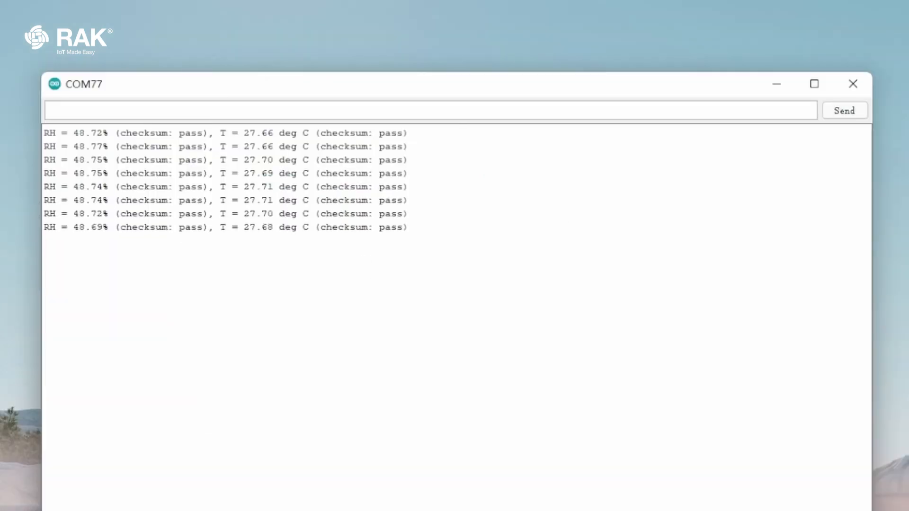